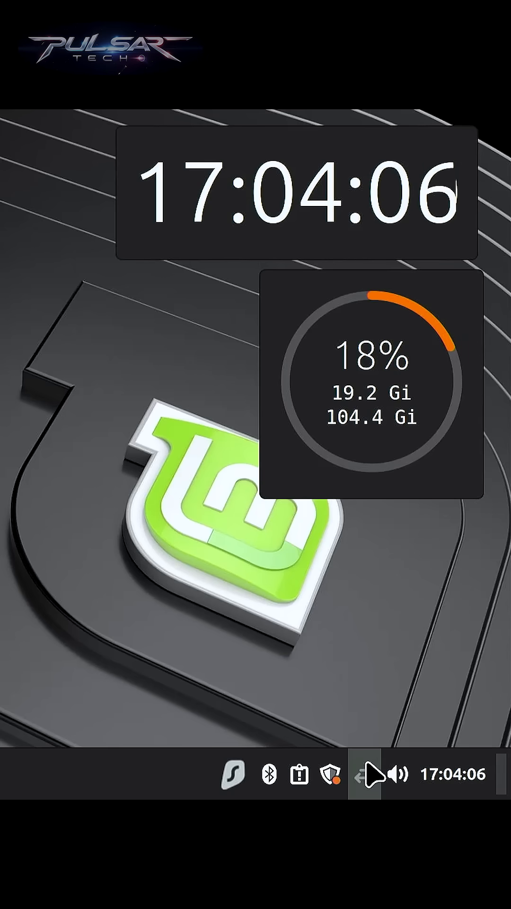
Step: Run iwconfig, then lspci | grep -i wireless to reveal the Broadcom BCM4352 adapter
click(364, 773)
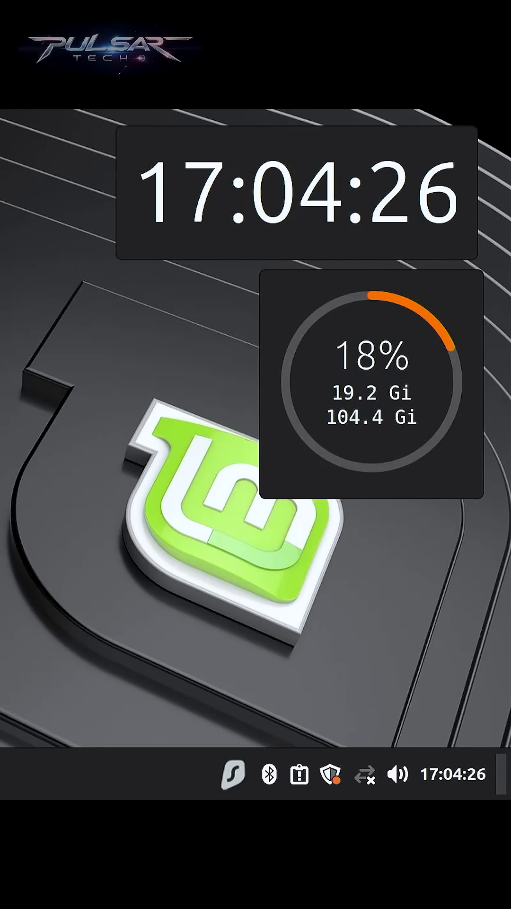
click(202, 774)
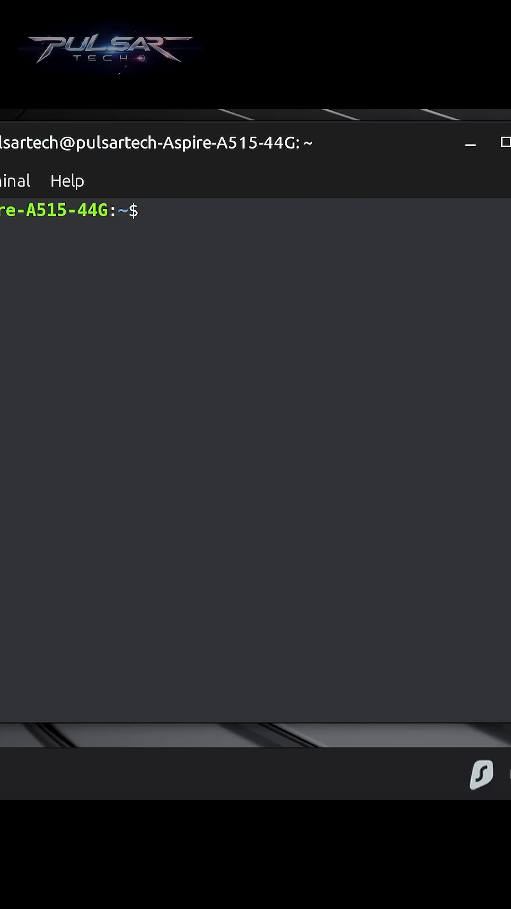
text(iw)
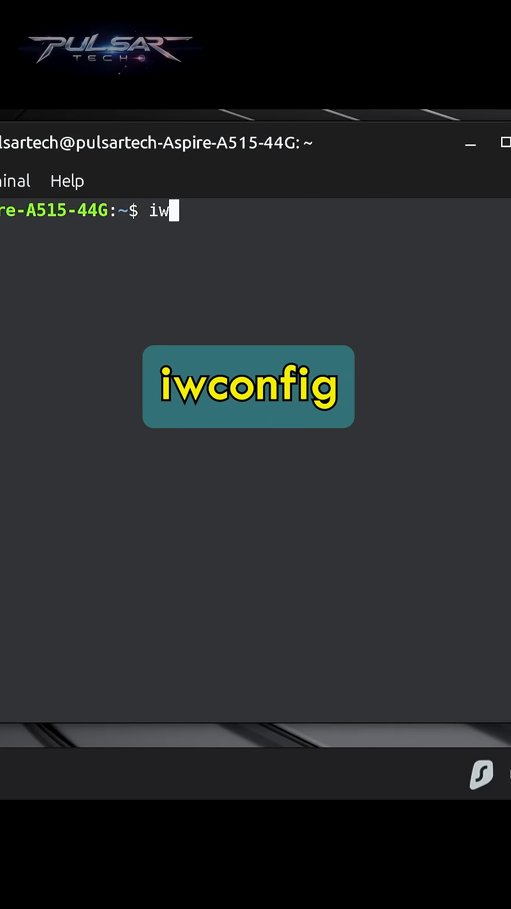
text(config)
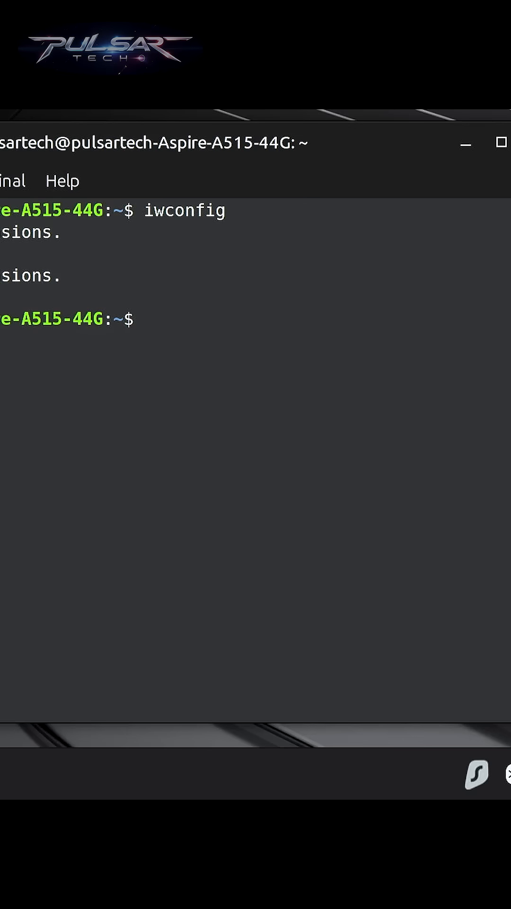
text(lspci | grep -i wireless)
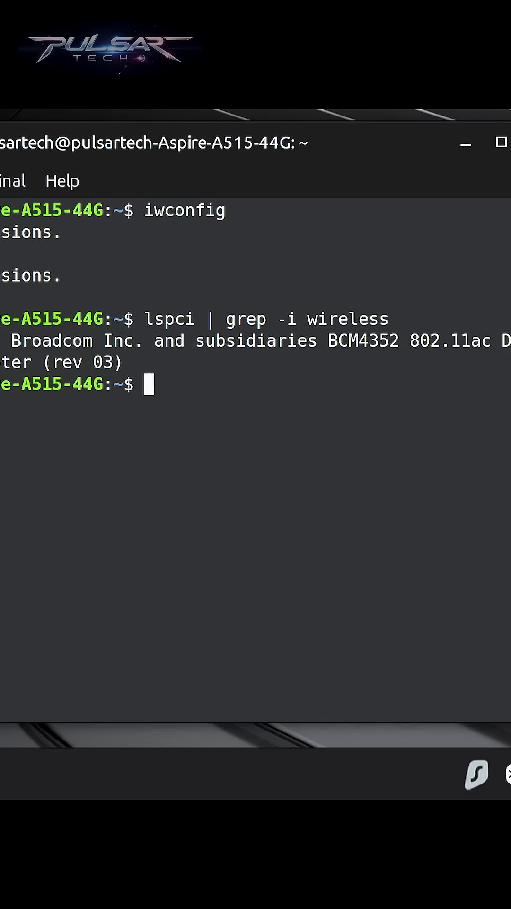
mouse_move(72, 318)
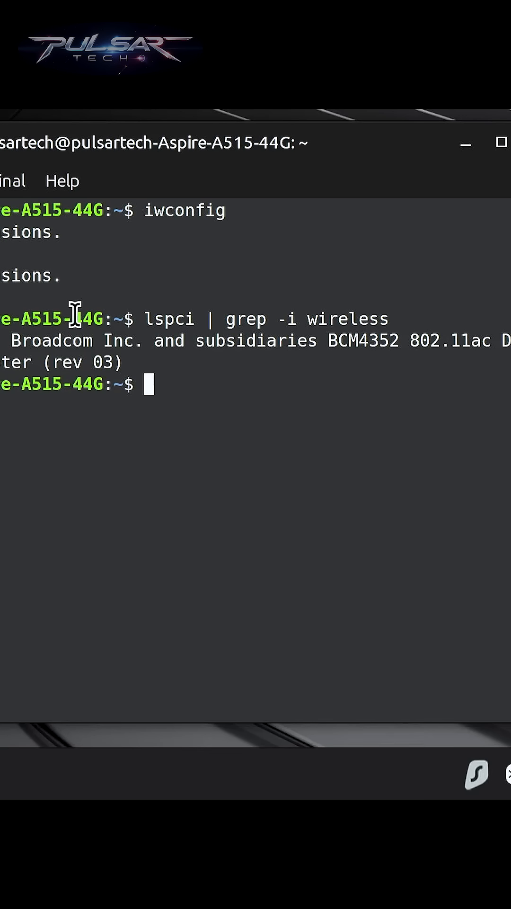
mouse_move(331, 341)
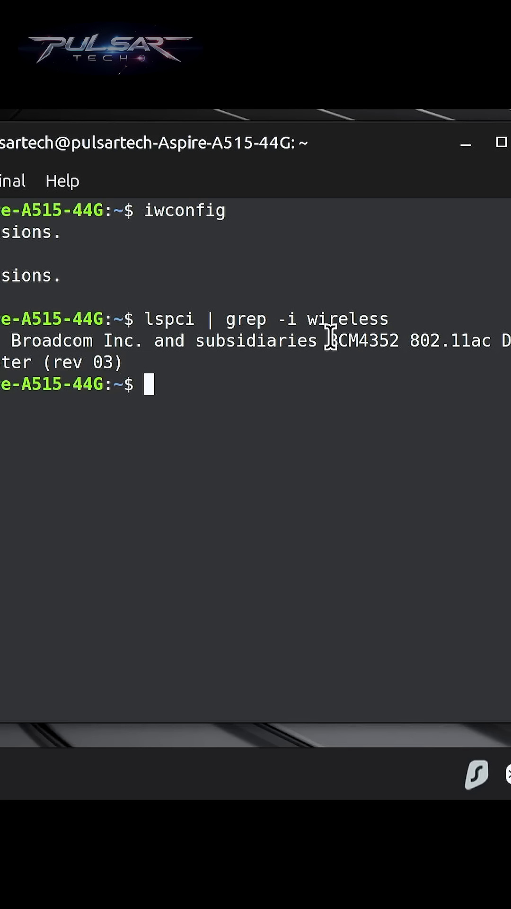
Step: Highlight BCM4352 in the lspci output and run sudo apt update
double_click(366, 341)
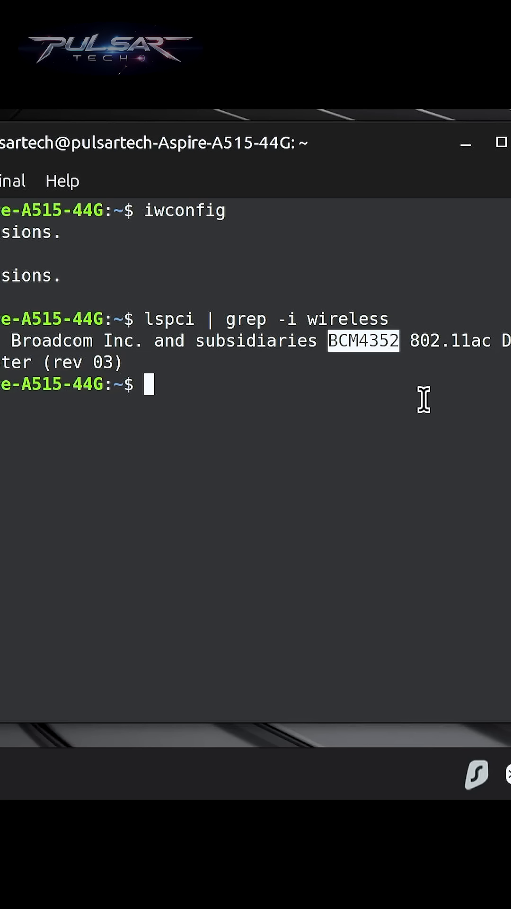
text(sudo apt update)
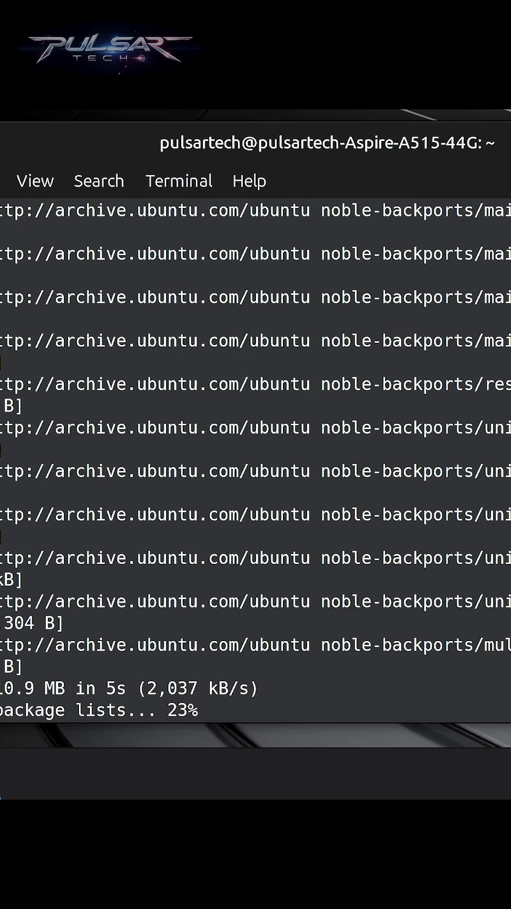
Step: Install bcmwl-kernel-source, run sudo reboot and log back in with the password
text(sudo apt install bcmwl-kernel-source)
text(y)
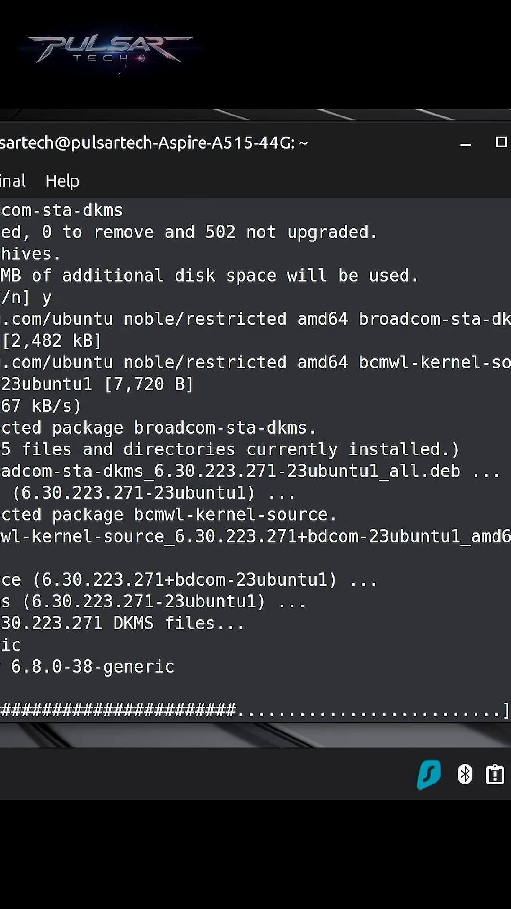
text(sudo re)
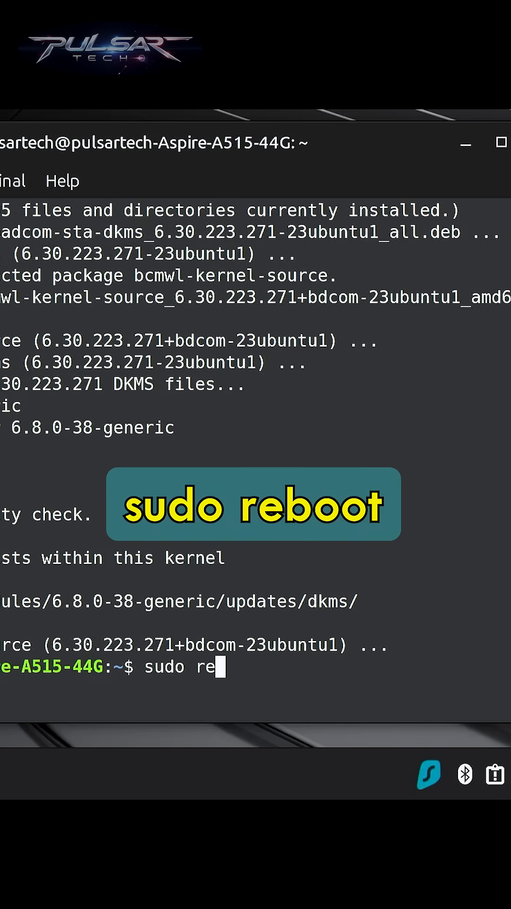
key(Enter)
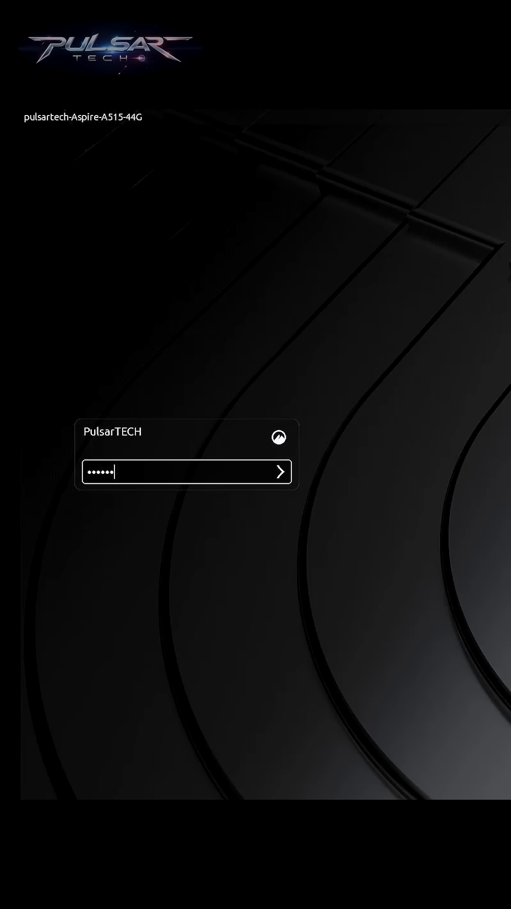
click(280, 471)
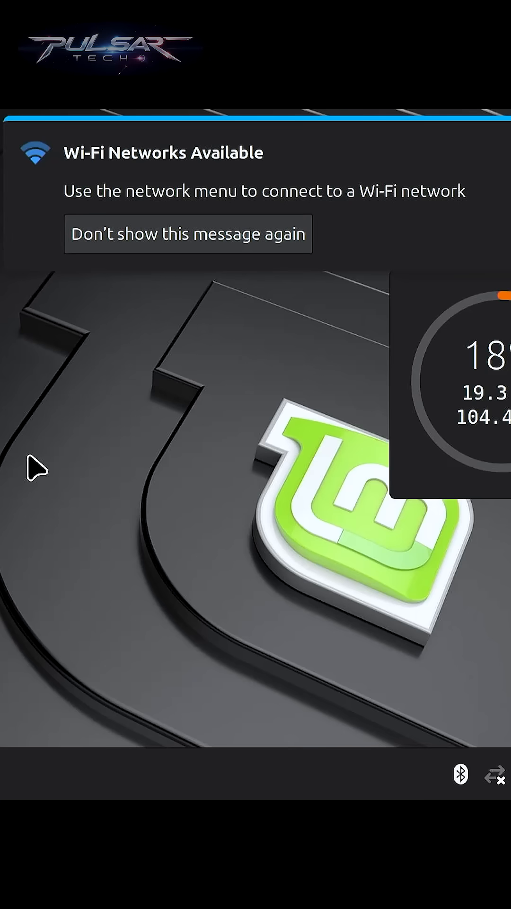
mouse_move(100, 223)
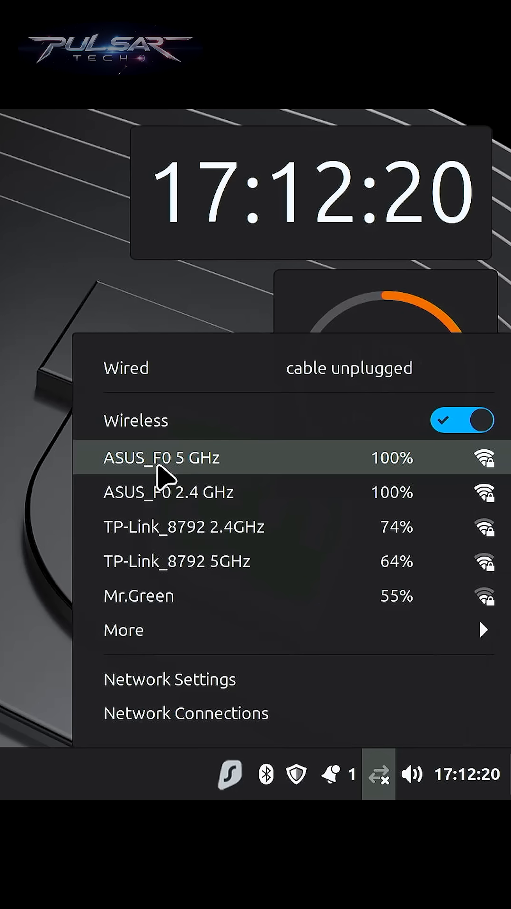
Step: Join the ASUS_F0 5 GHz network from the network applet using its password
click(161, 457)
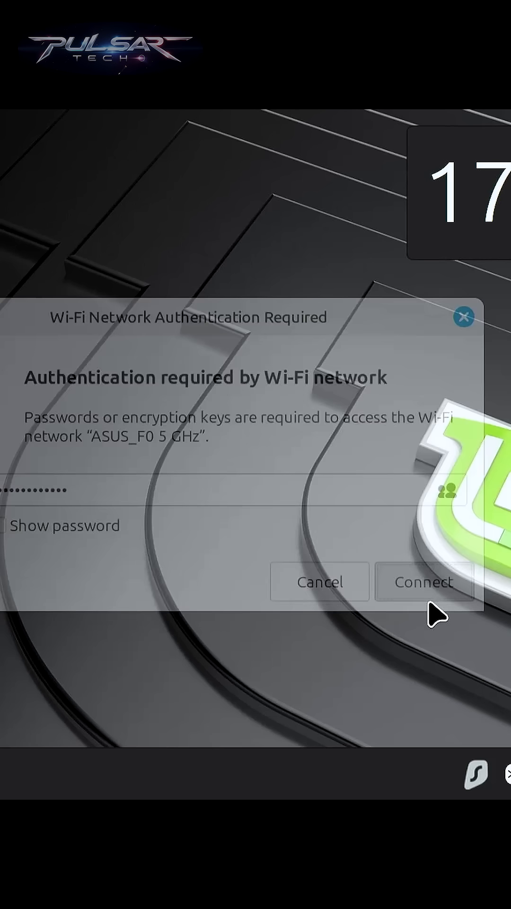
click(420, 582)
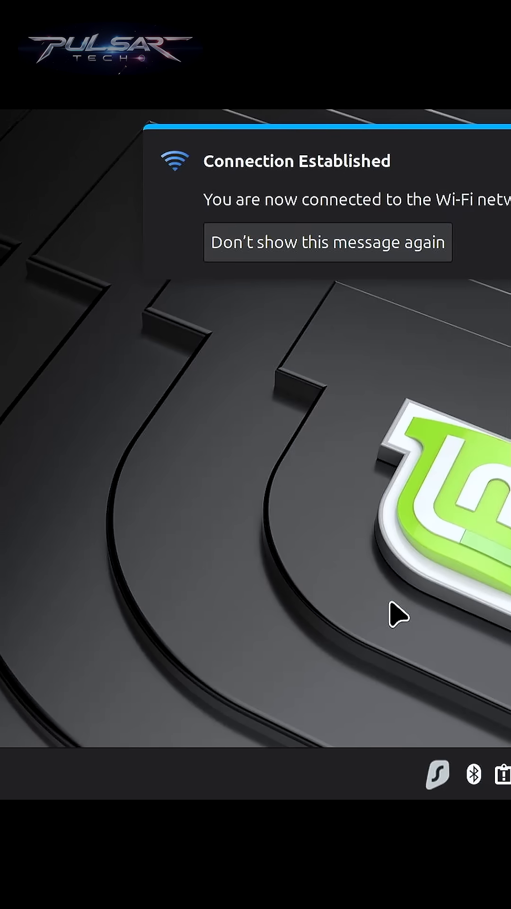